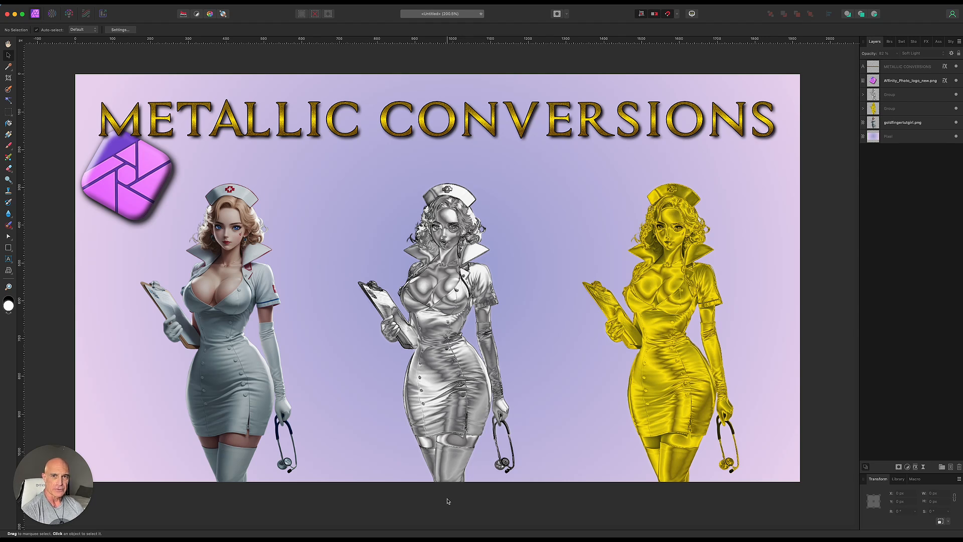
mouse_move(385, 516)
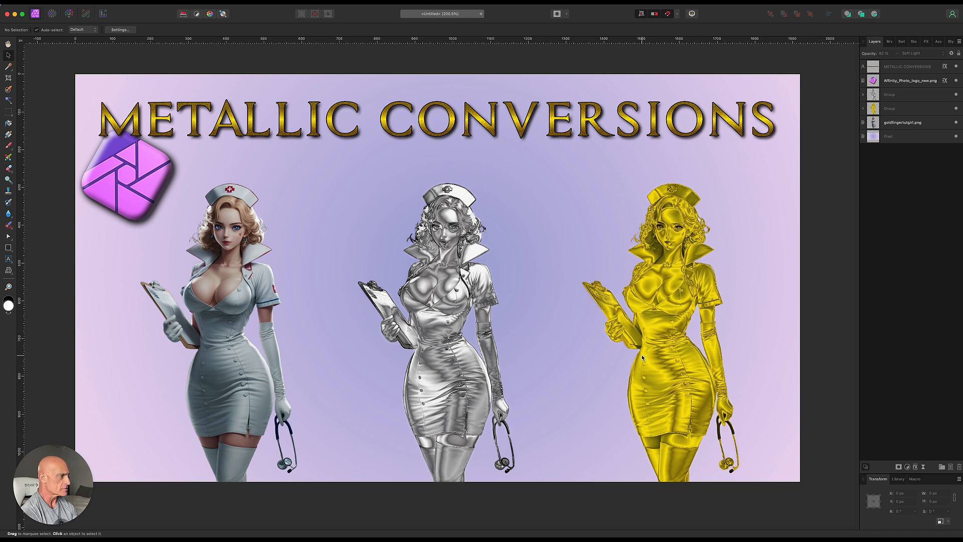
mouse_move(640, 356)
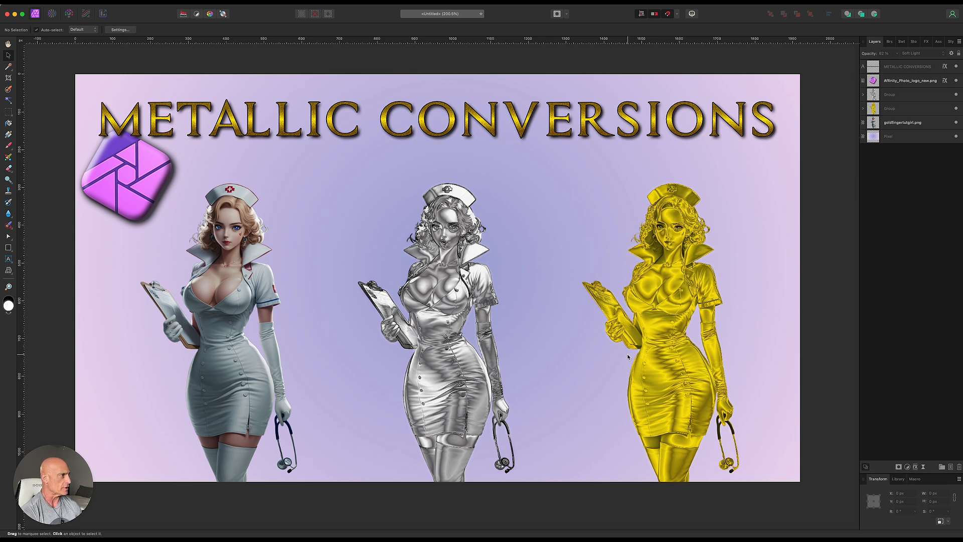
Duplicate the nurse pixel layer so two identical copies sit above the gradient.
click(431, 120)
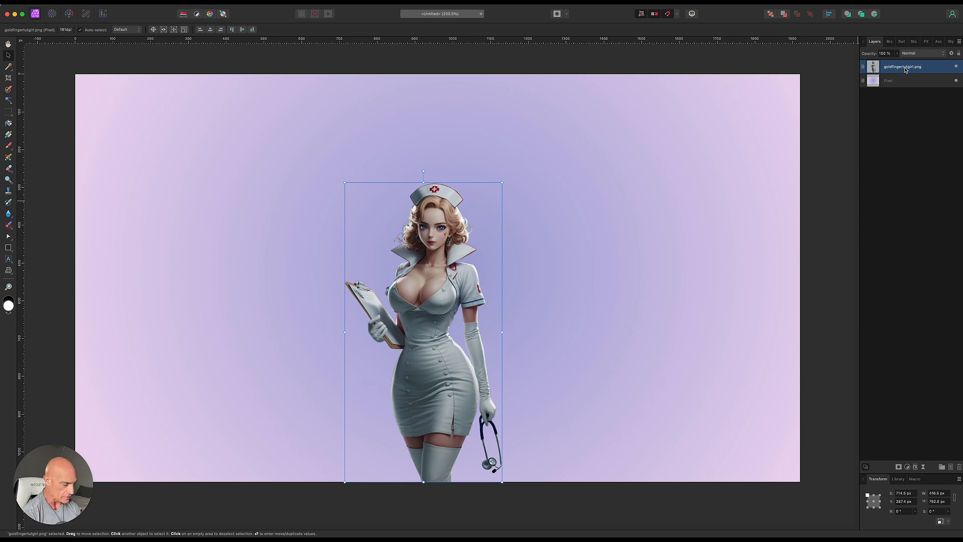
key(cmd)
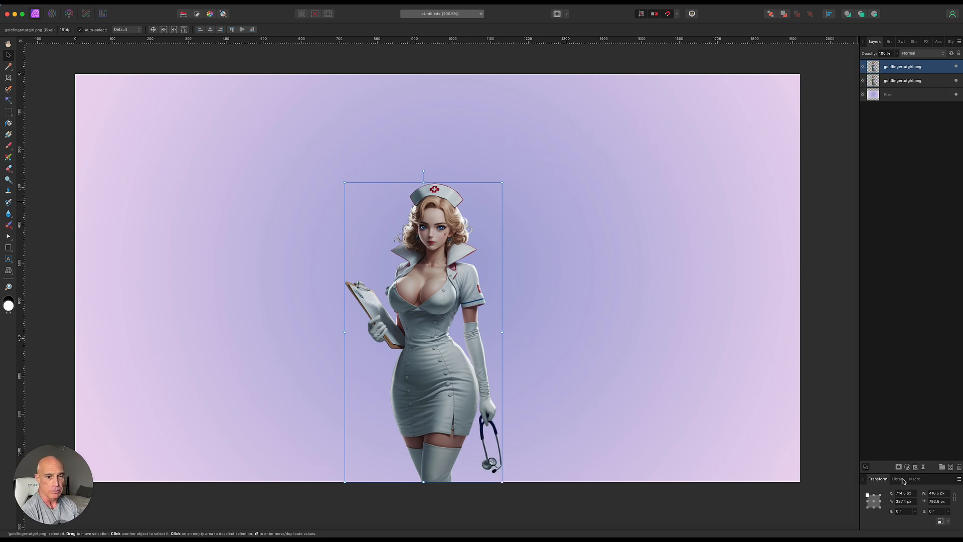
Add a Black & White adjustment nested inside the top nurse copy so only it goes grey.
click(906, 466)
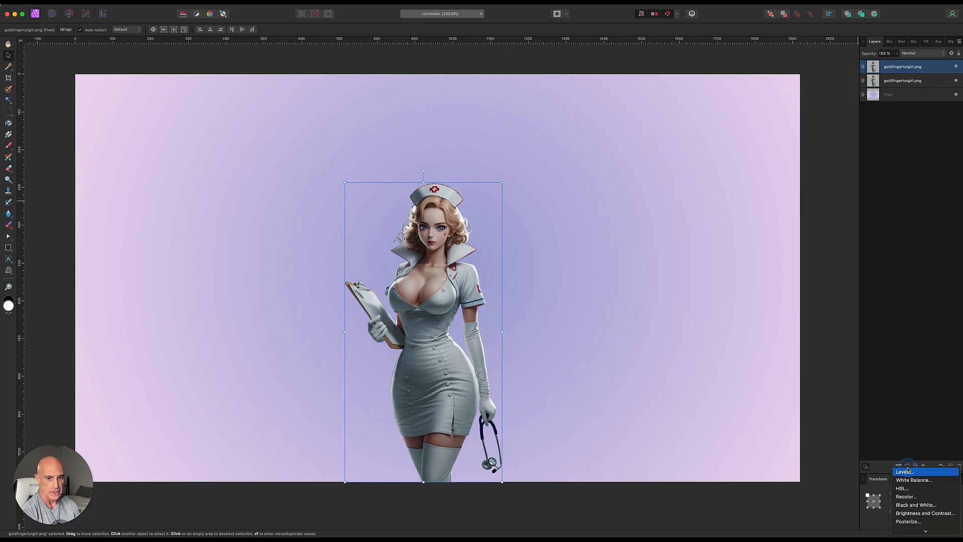
mouse_move(915, 505)
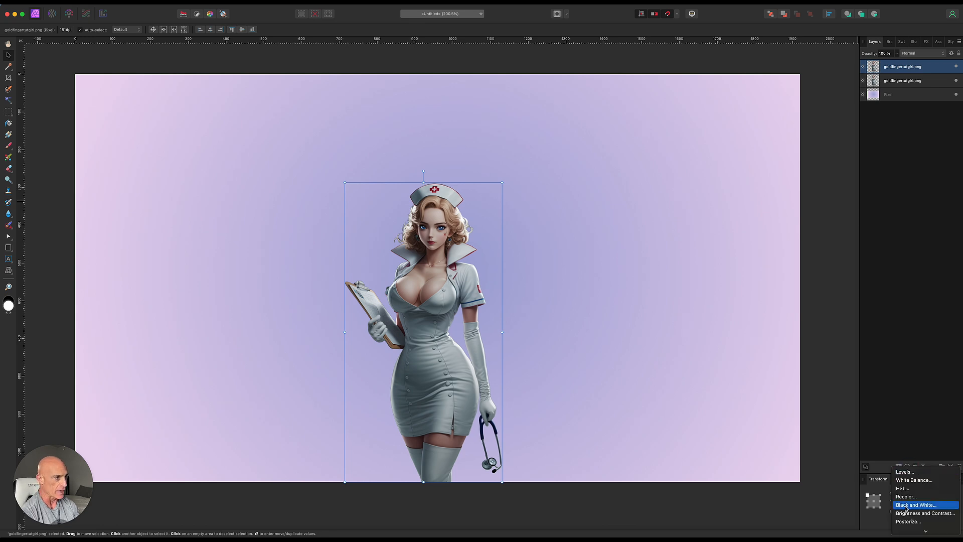
click(916, 505)
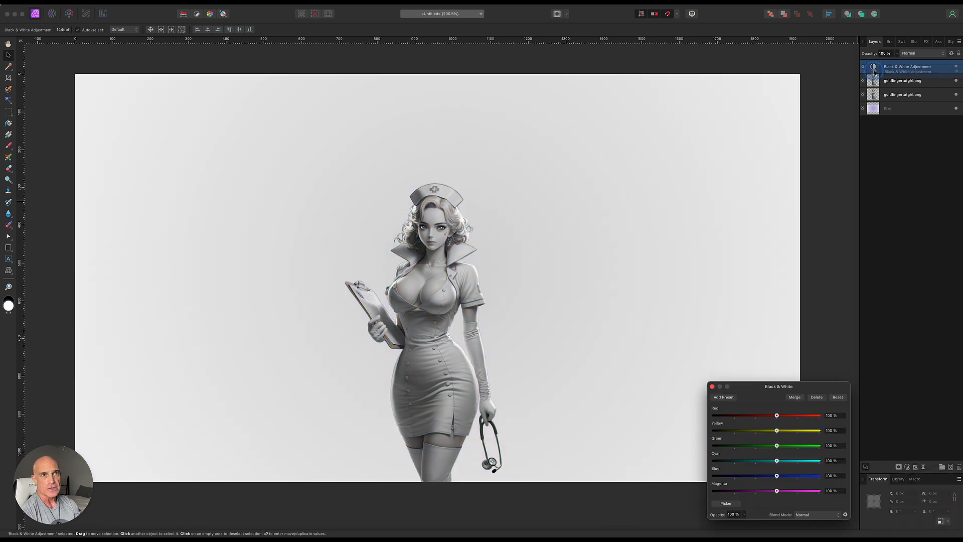
click(794, 398)
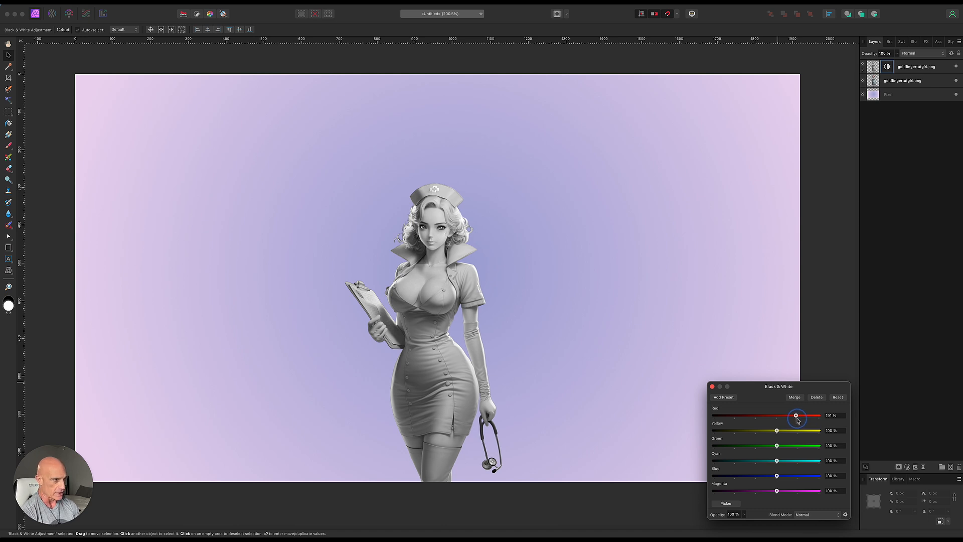
click(713, 386)
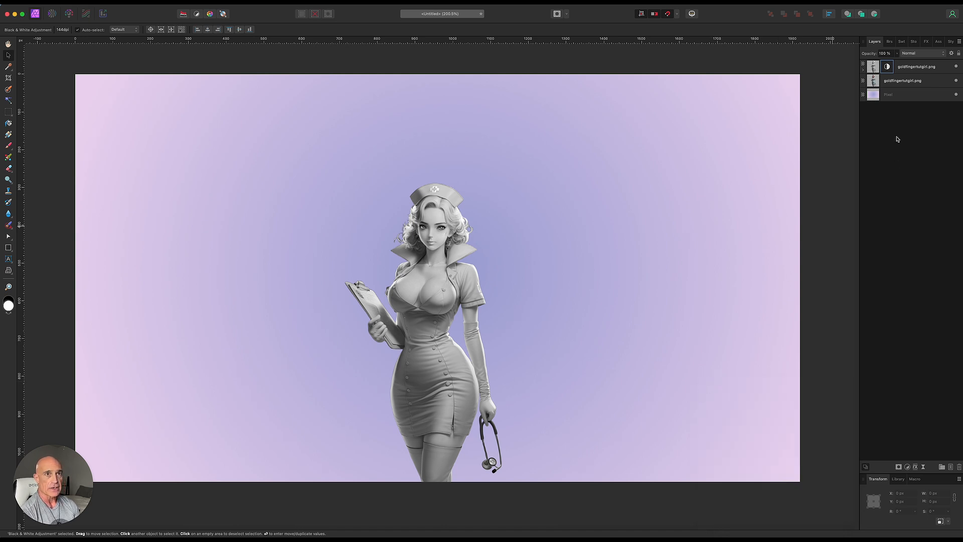
right_click(916, 66)
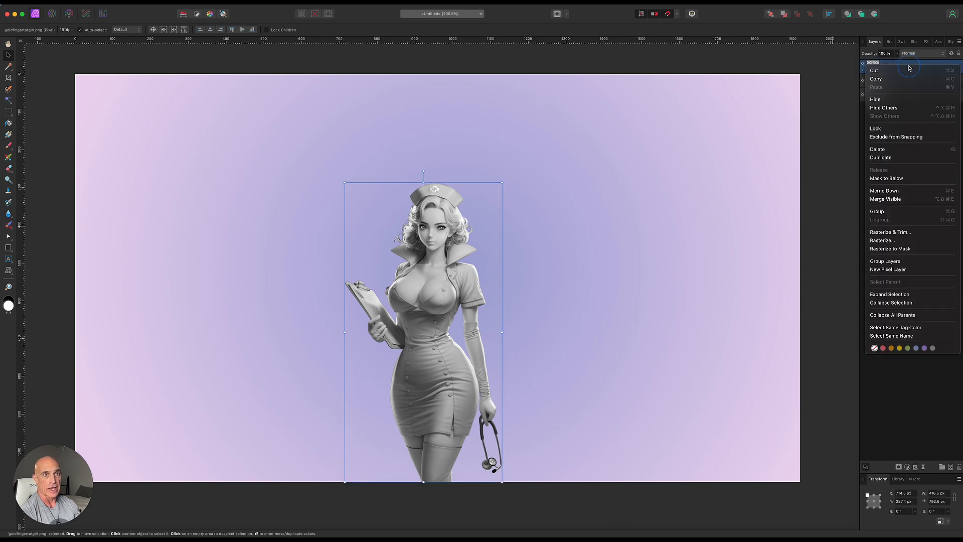
mouse_move(892, 232)
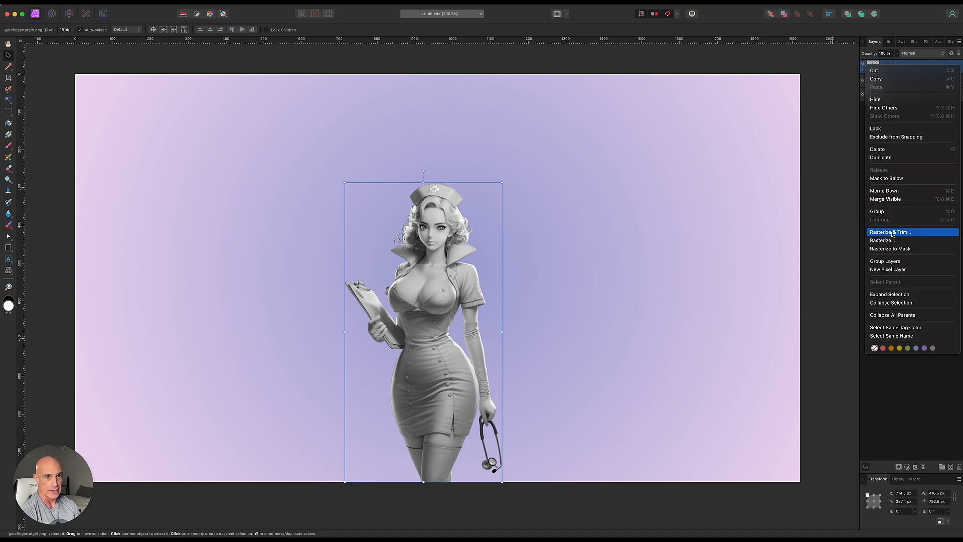
Rasterize the grey nurse copy and nest a Gradient Map on it starting from black with extra stops.
click(890, 232)
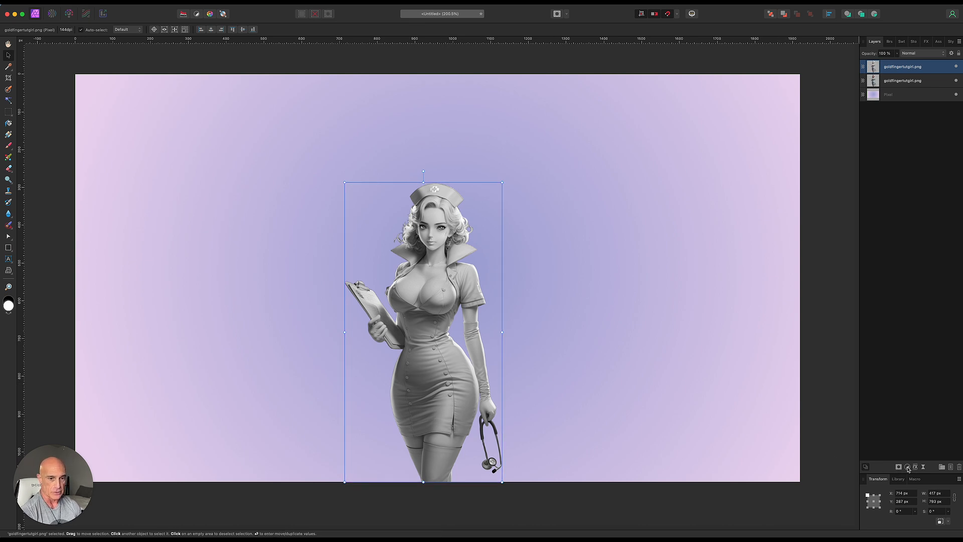
click(897, 467)
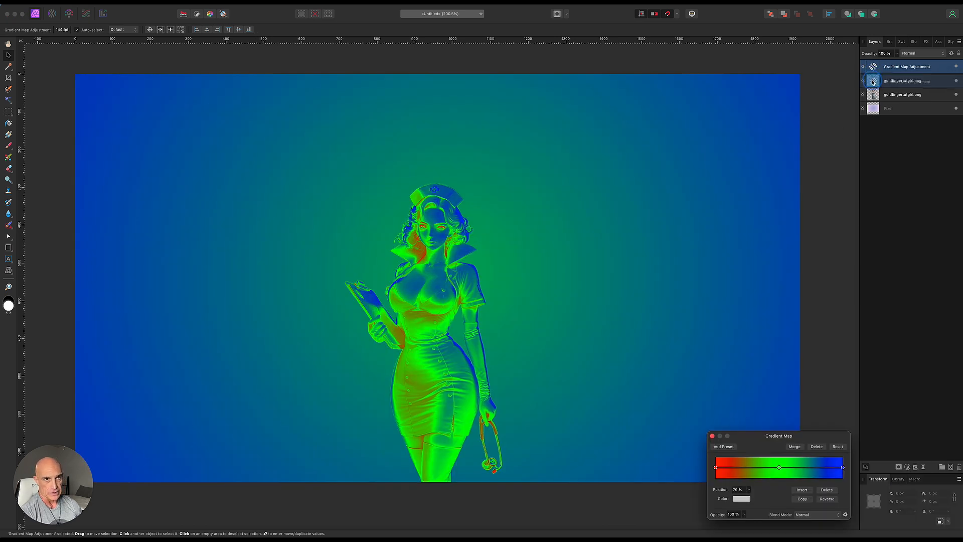
click(863, 66)
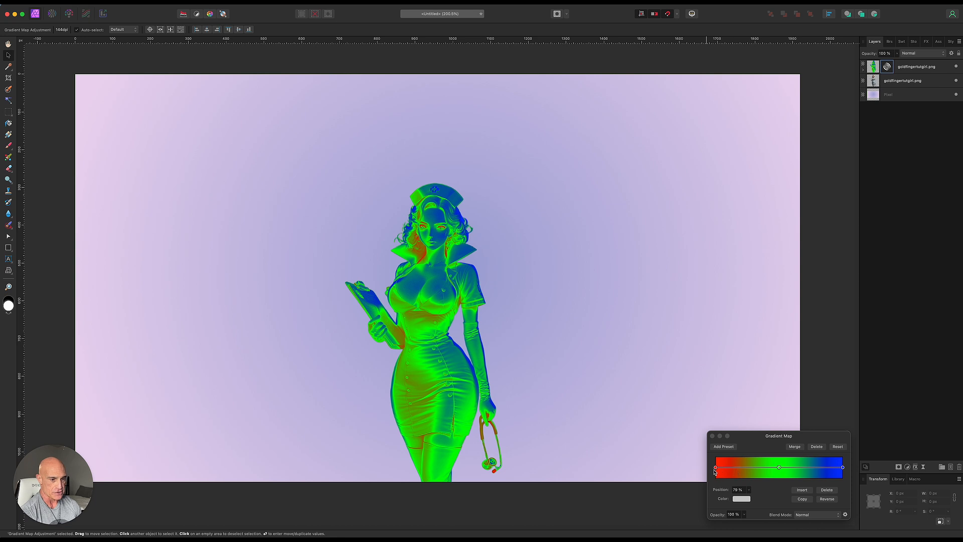
click(741, 499)
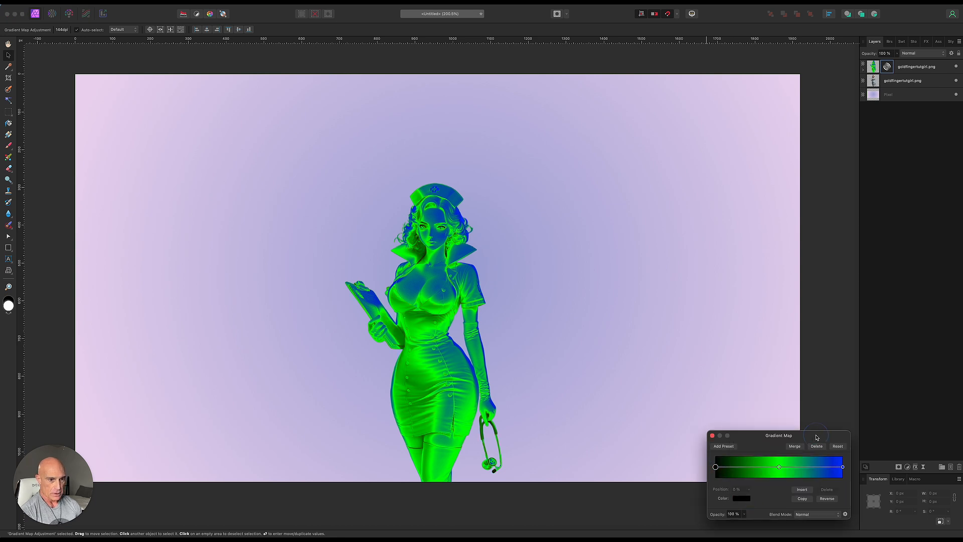
click(801, 489)
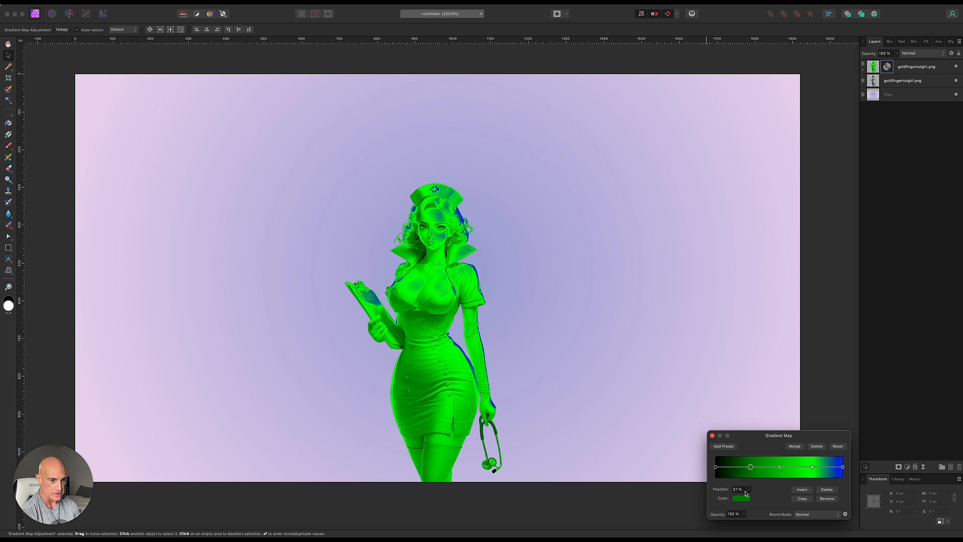
Recolour the gradient map stops black to gold yellow to white for a metallic gold nurse.
click(741, 498)
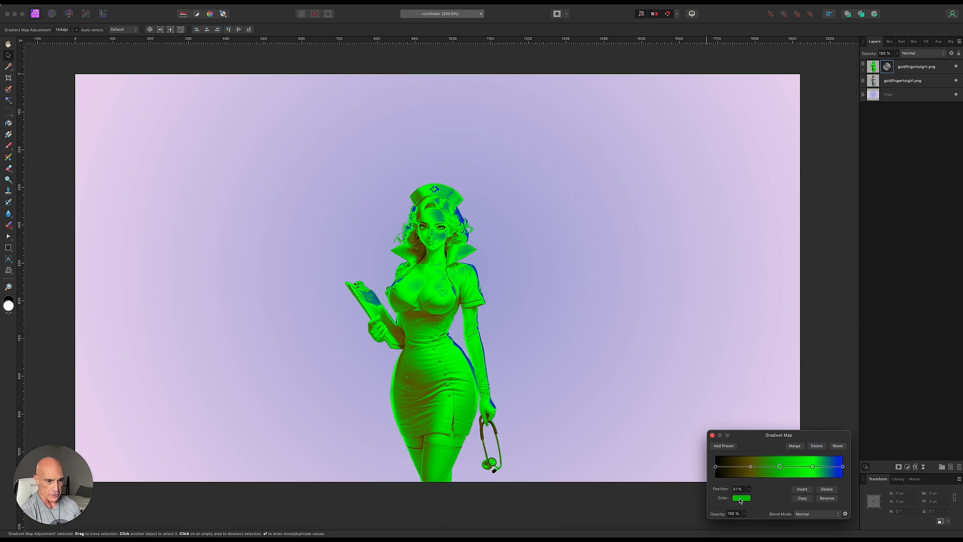
click(740, 497)
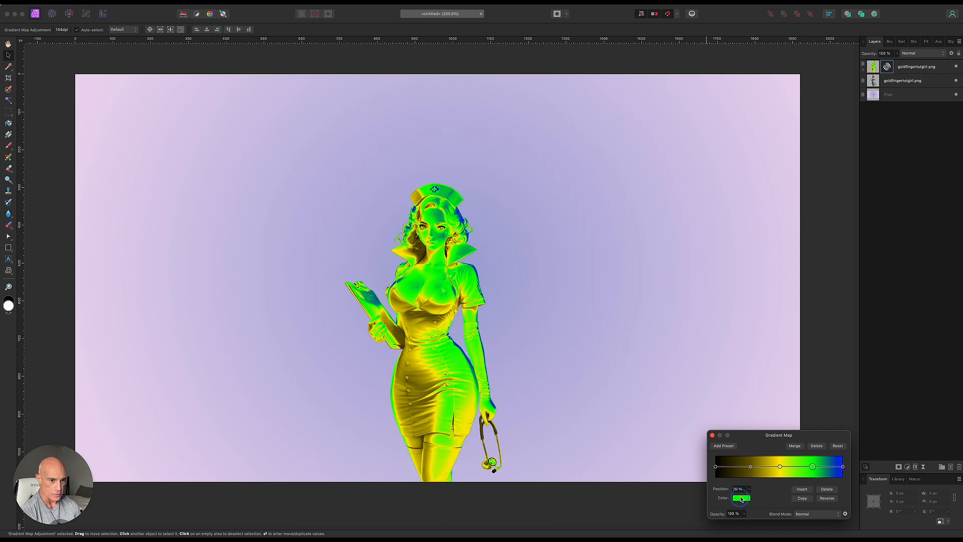
click(741, 497)
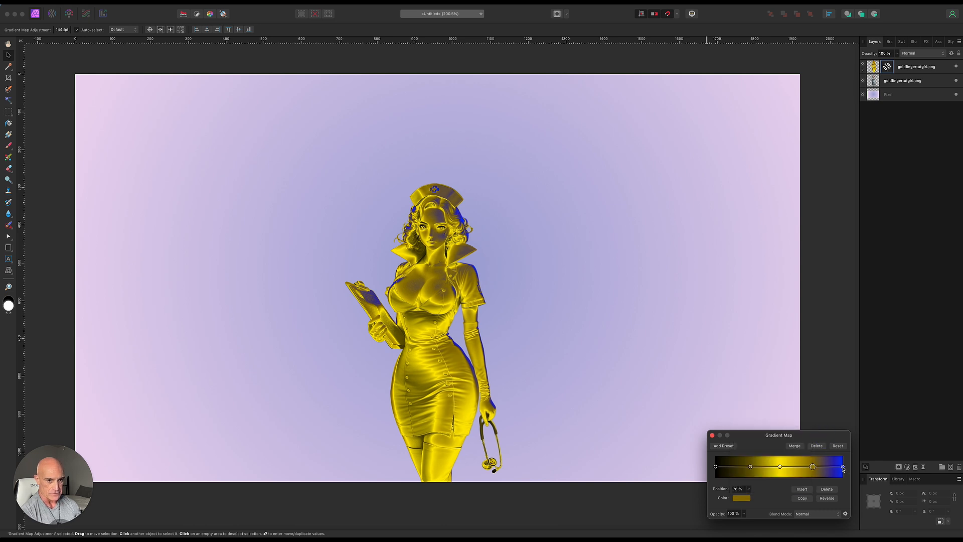
click(741, 497)
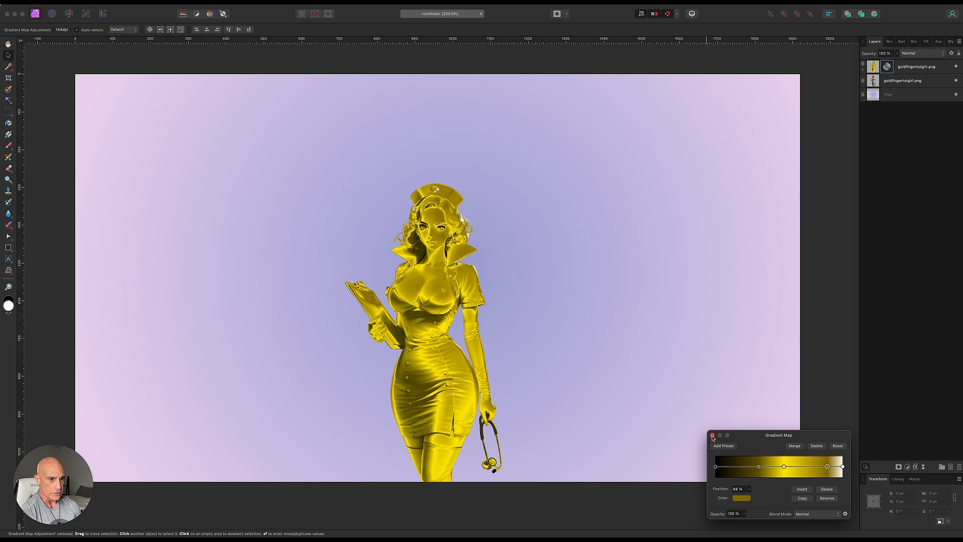
click(713, 435)
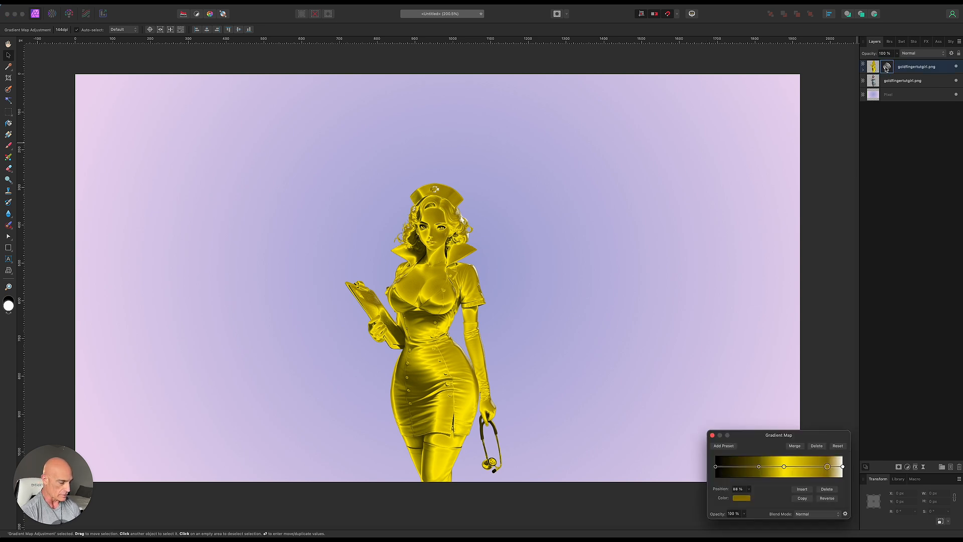
Duplicate the layer with Cmd+J, brightening the gold nurse's metallic highlights.
key(cmd+j)
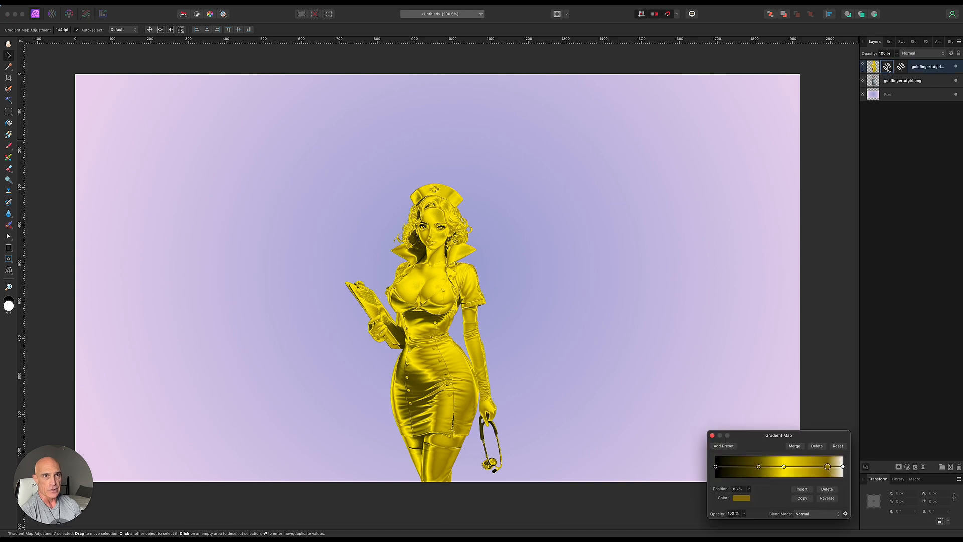
mouse_move(745, 517)
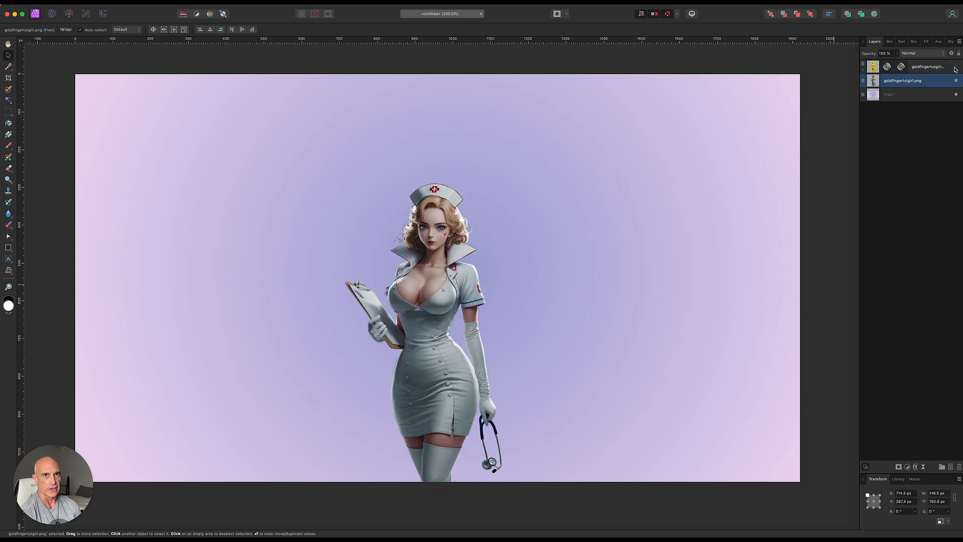
Apply a Black & White adjustment to the full-colour nurse copy and merge it down.
click(915, 66)
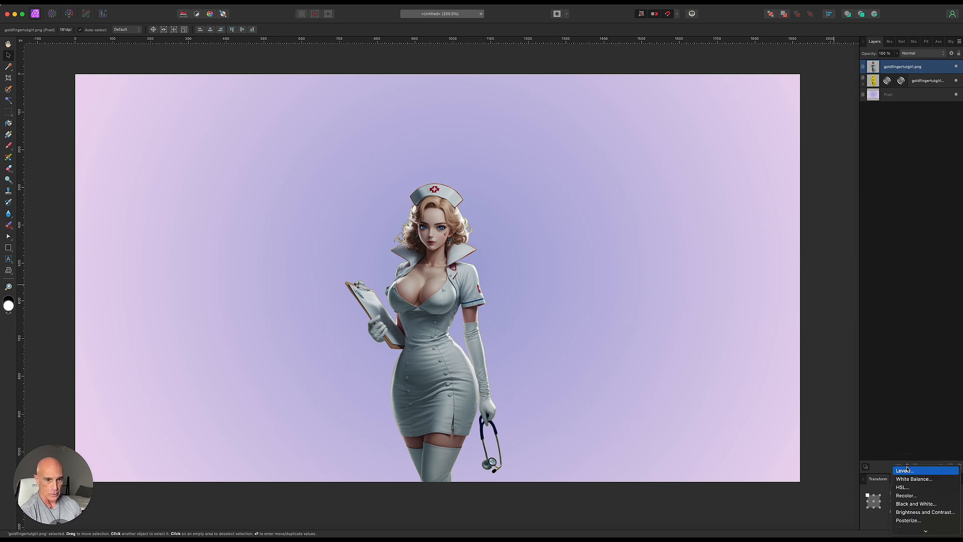
click(915, 503)
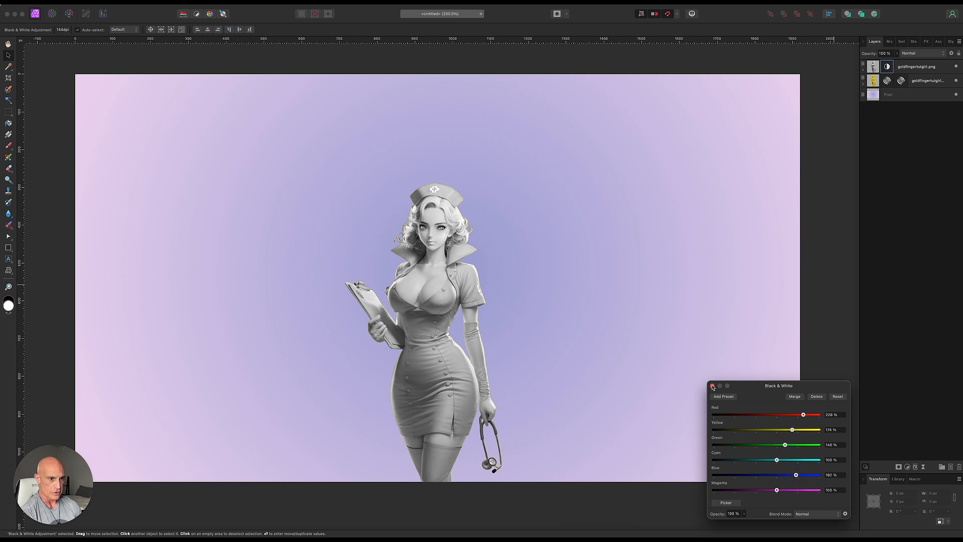
click(712, 387)
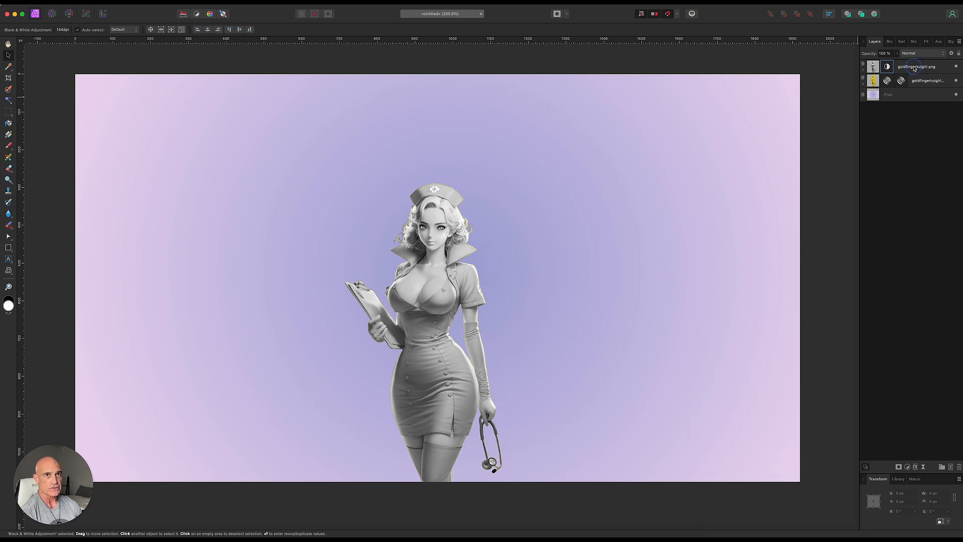
right_click(915, 66)
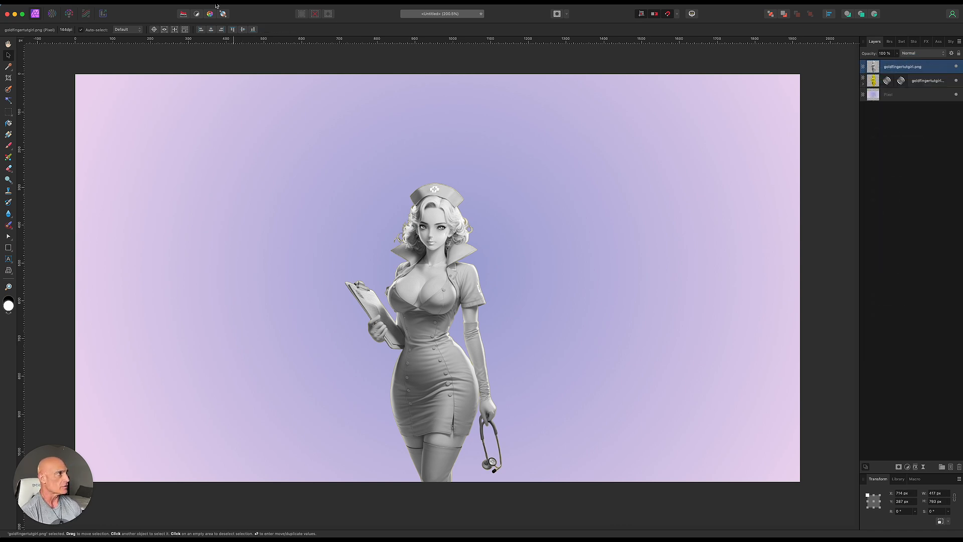
Run Detect Edges on the grey copy and invert it to dark lines on white.
click(211, 10)
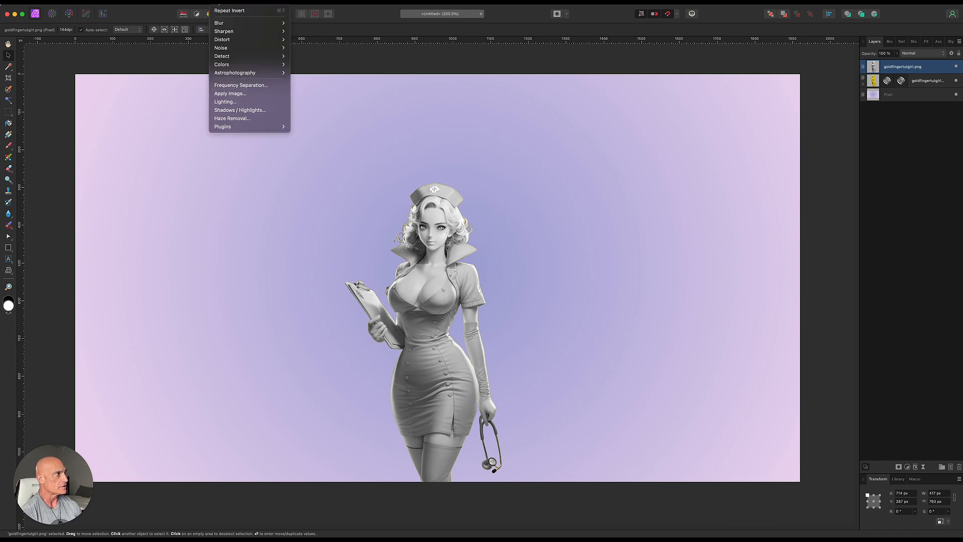
mouse_move(222, 57)
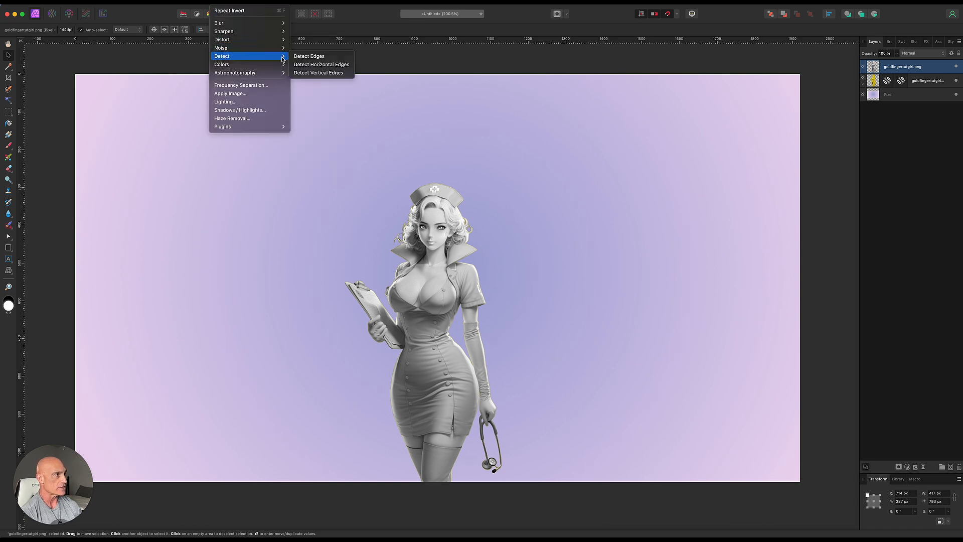
click(308, 56)
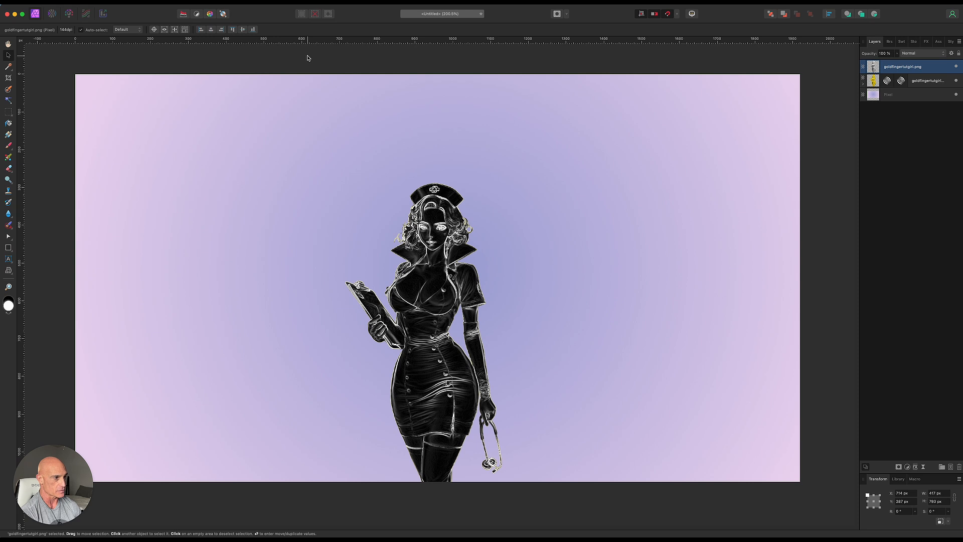
mouse_move(501, 305)
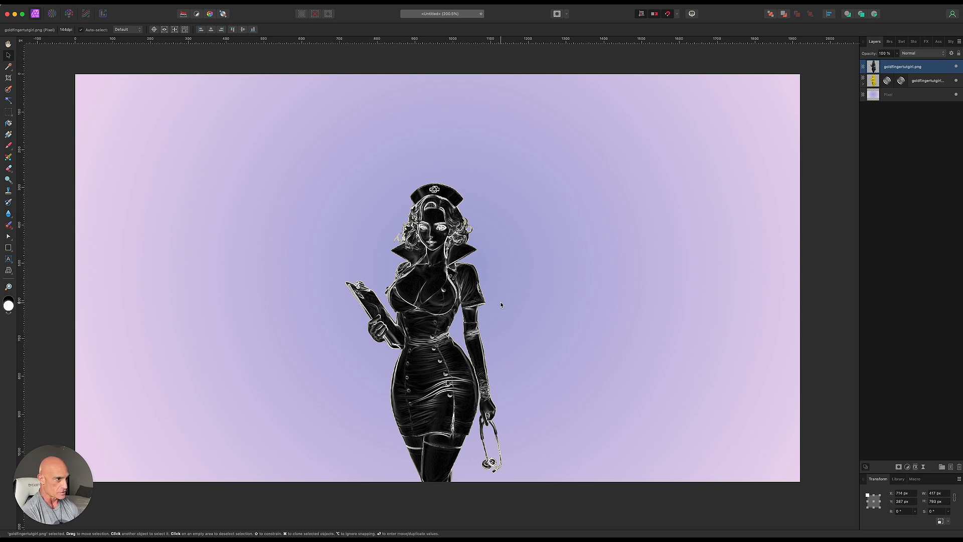
mouse_move(557, 277)
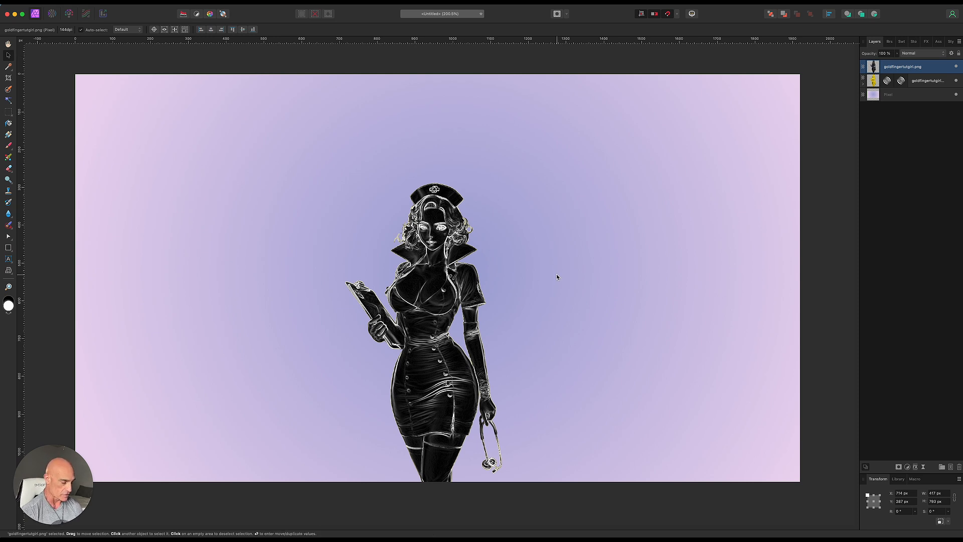
key(cmd+i)
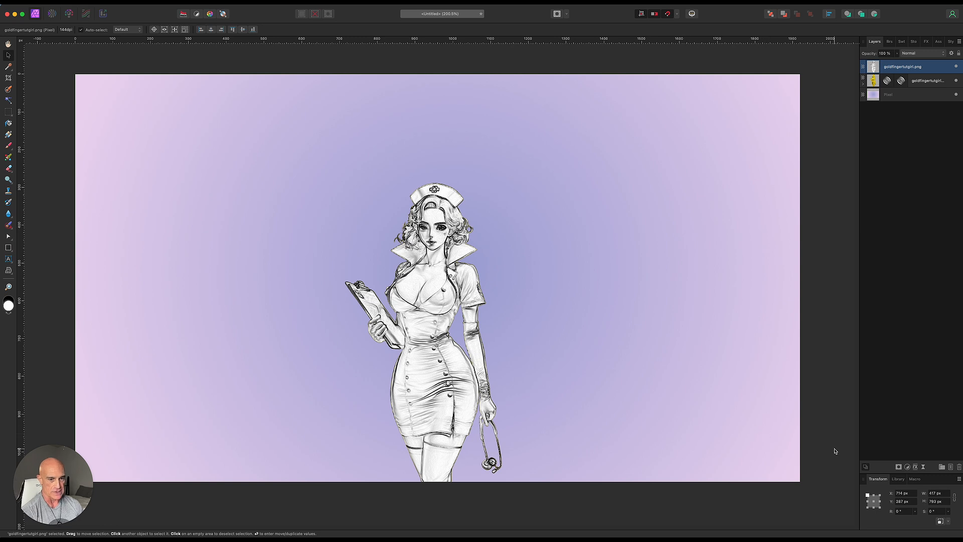
Apply a Threshold adjustment at about 57% and merge it into the line drawing.
click(907, 467)
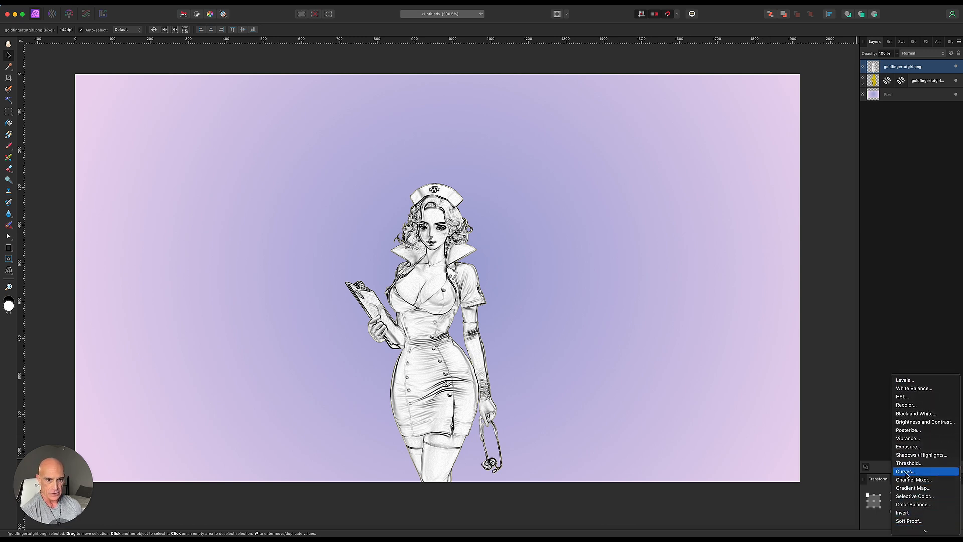
click(909, 462)
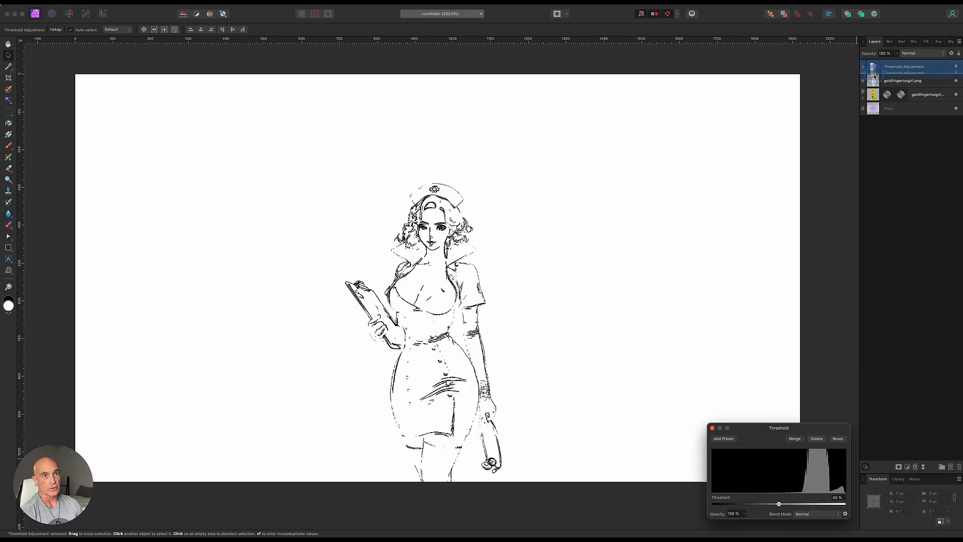
click(815, 439)
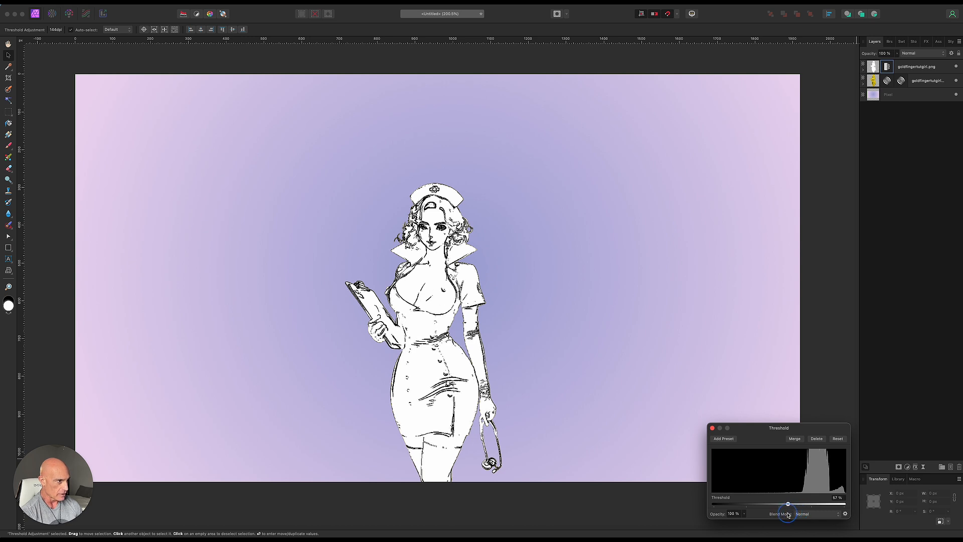
click(713, 428)
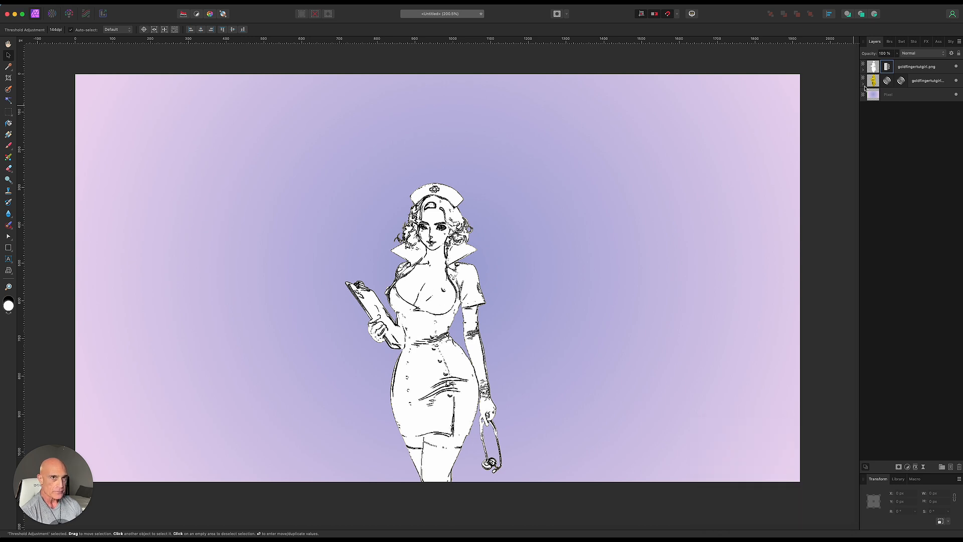
right_click(915, 66)
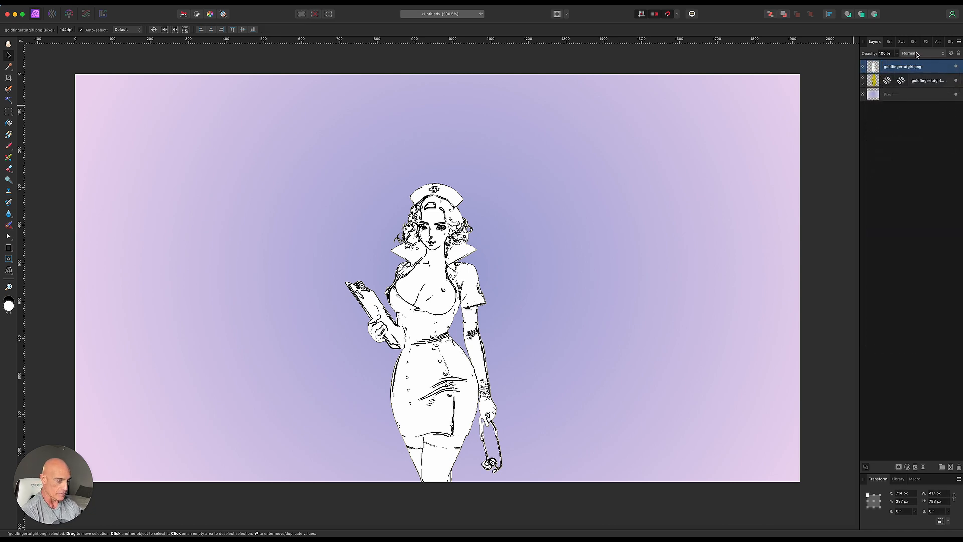
Set the line drawing layer's blend mode to Soft Light over the gold nurse.
click(915, 53)
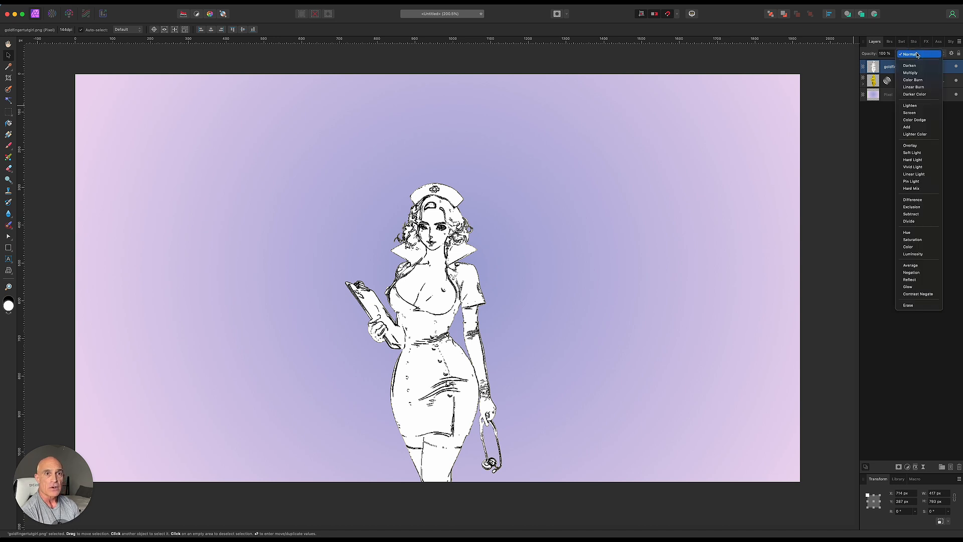
mouse_move(918, 160)
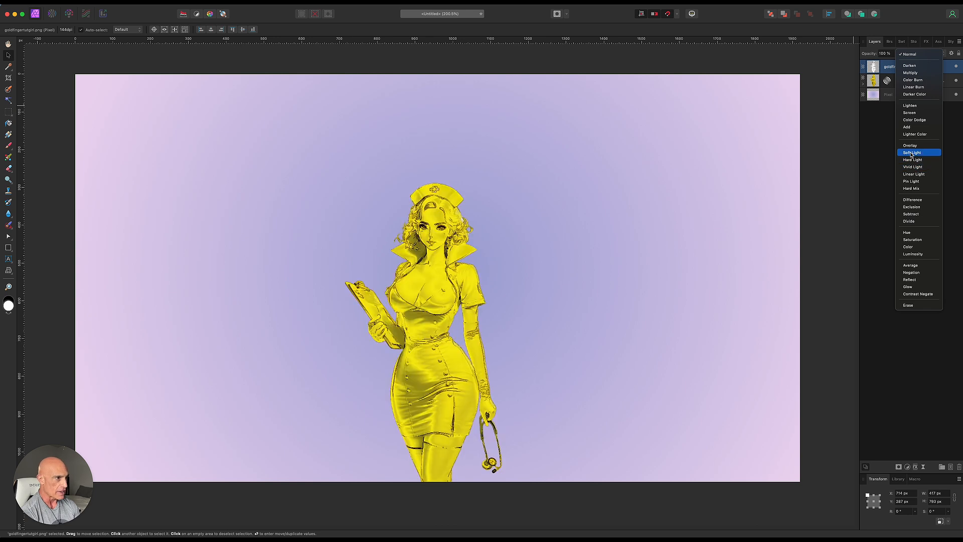
click(912, 152)
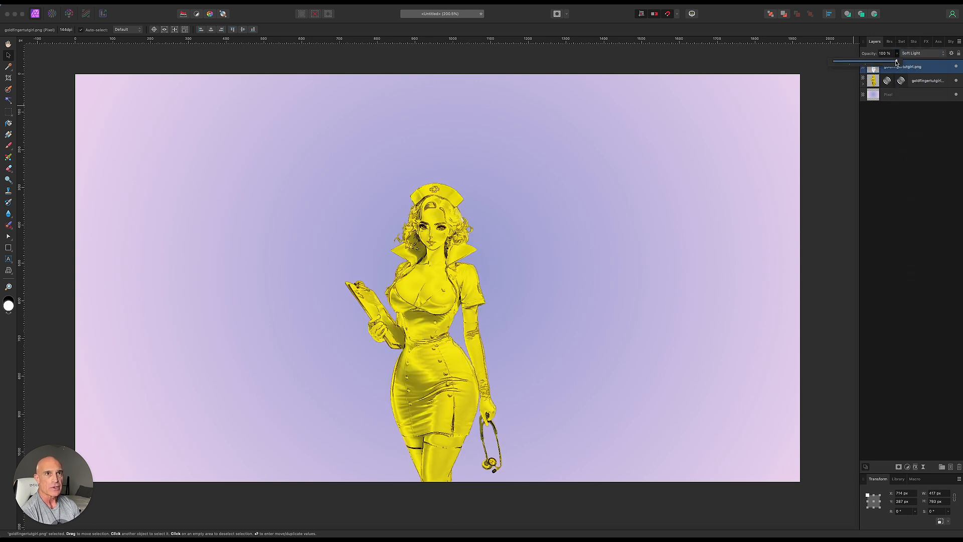